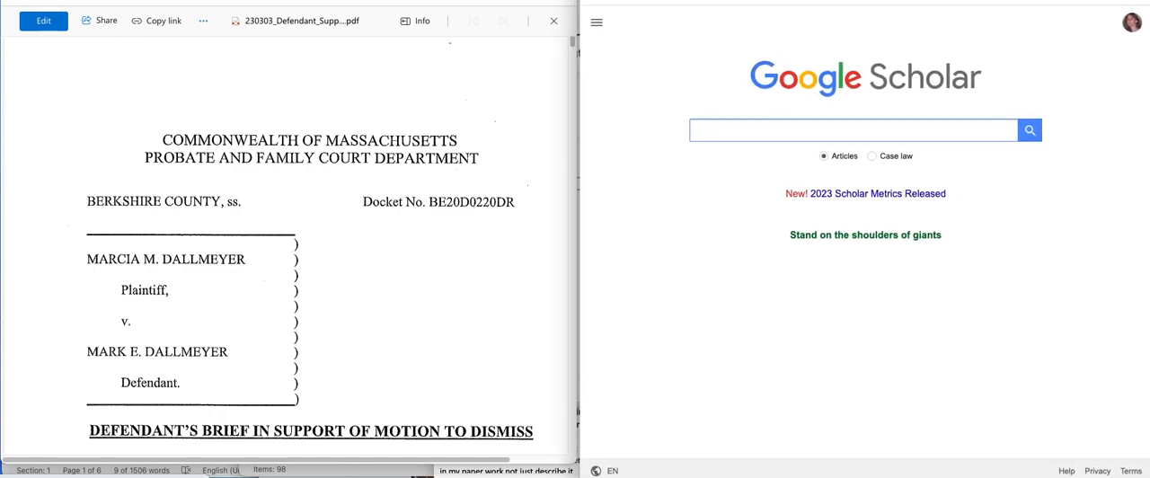
pyautogui.moveTo(514, 226)
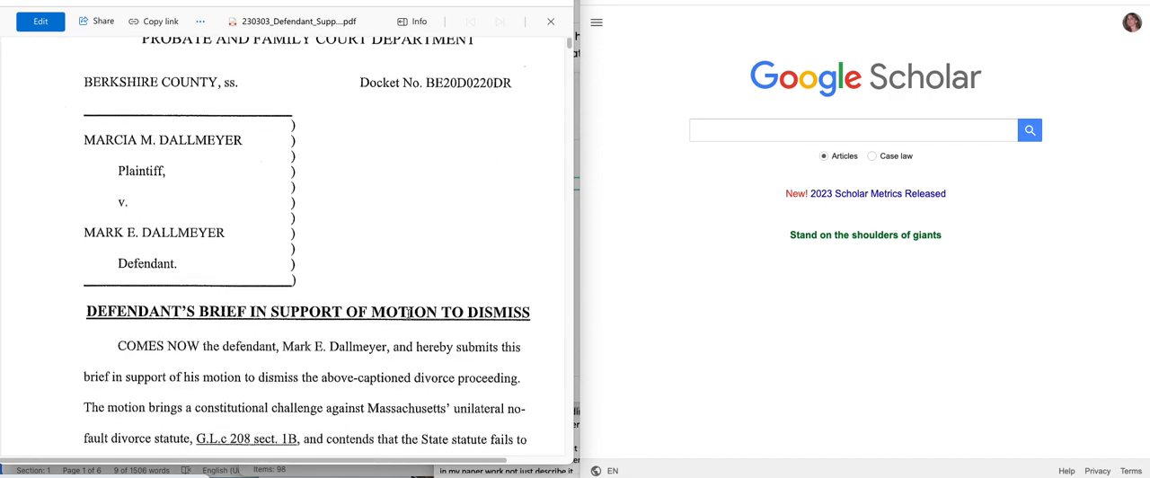
# Step: Scroll the brief PDF down to its Table of Authorities on page 3
pyautogui.scroll(-3)
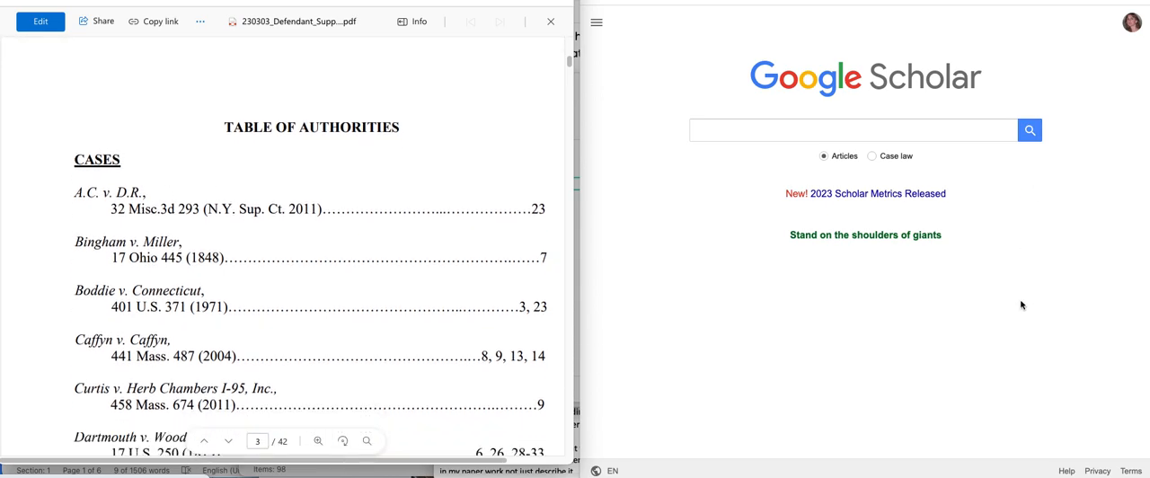
pyautogui.click(852, 129)
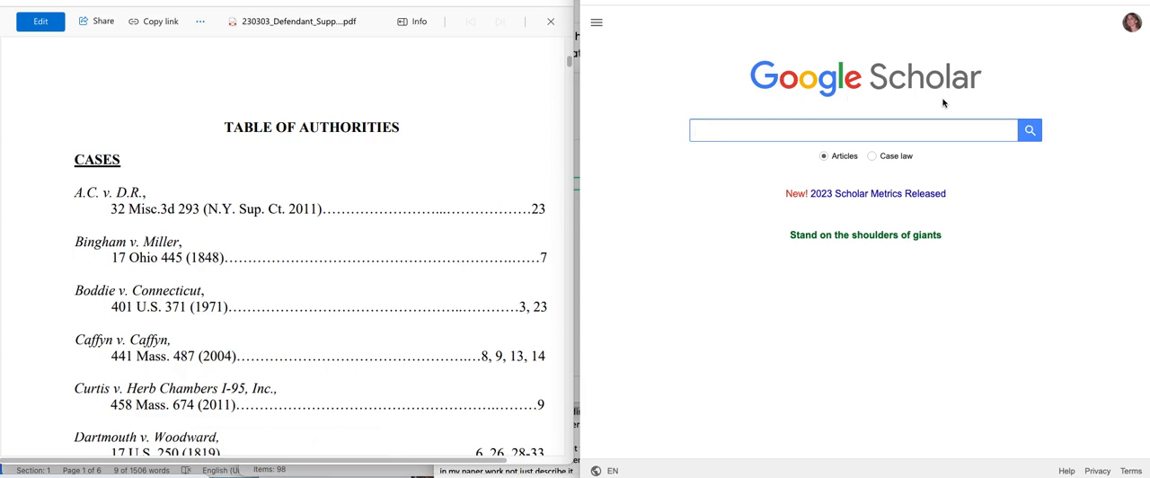
pyautogui.moveTo(306, 192)
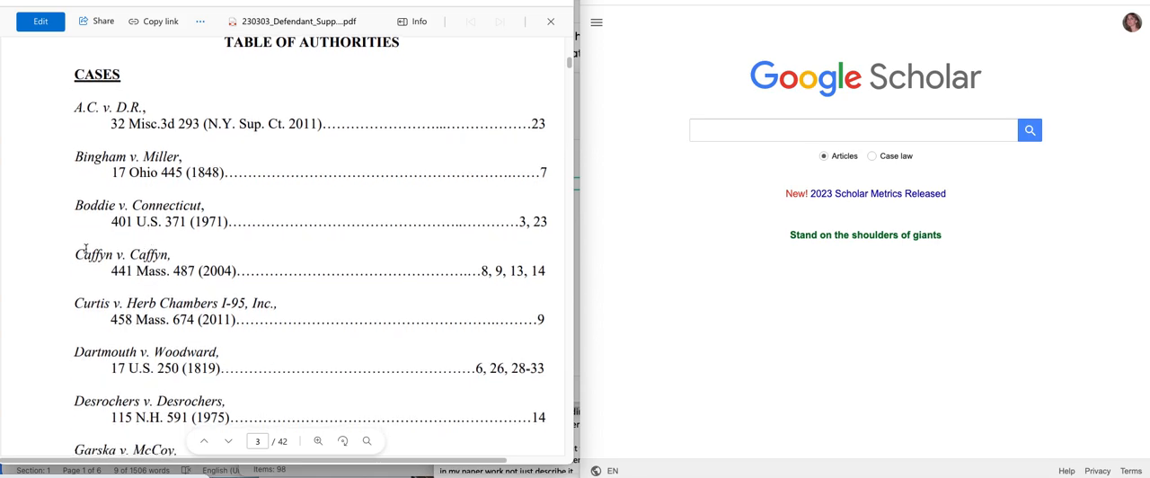
# Step: Highlight Caffyn v. Caffyn in the brief and limit Scholar's case-law search to Massachusetts courts
pyautogui.doubleClick(122, 255)
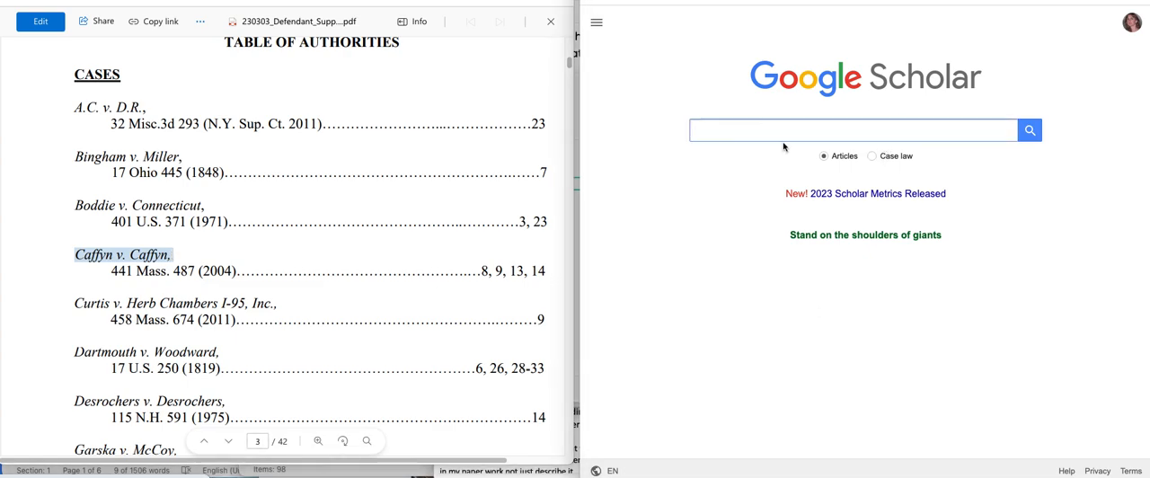
pyautogui.click(871, 155)
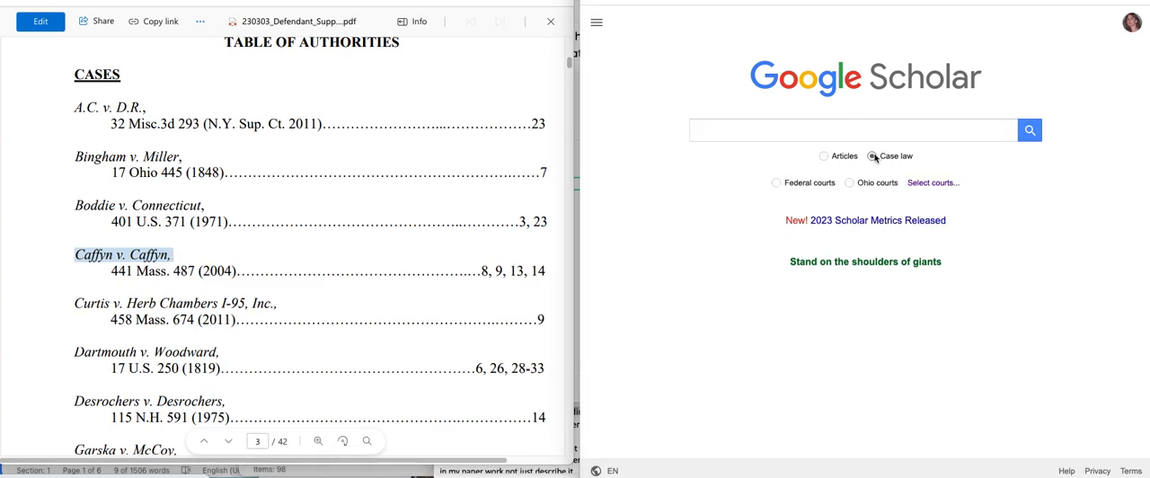
pyautogui.click(930, 184)
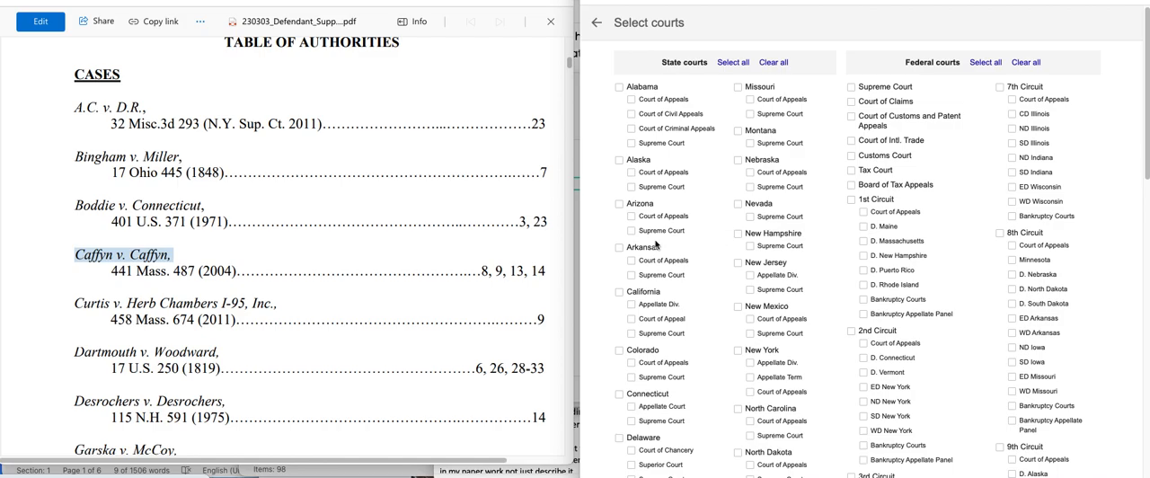
pyautogui.scroll(-3)
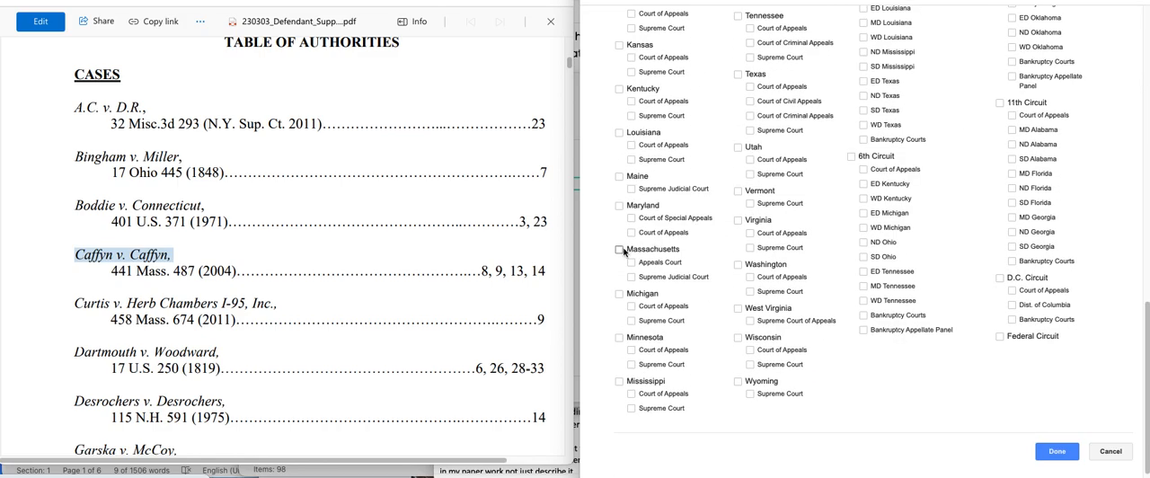
pyautogui.click(619, 248)
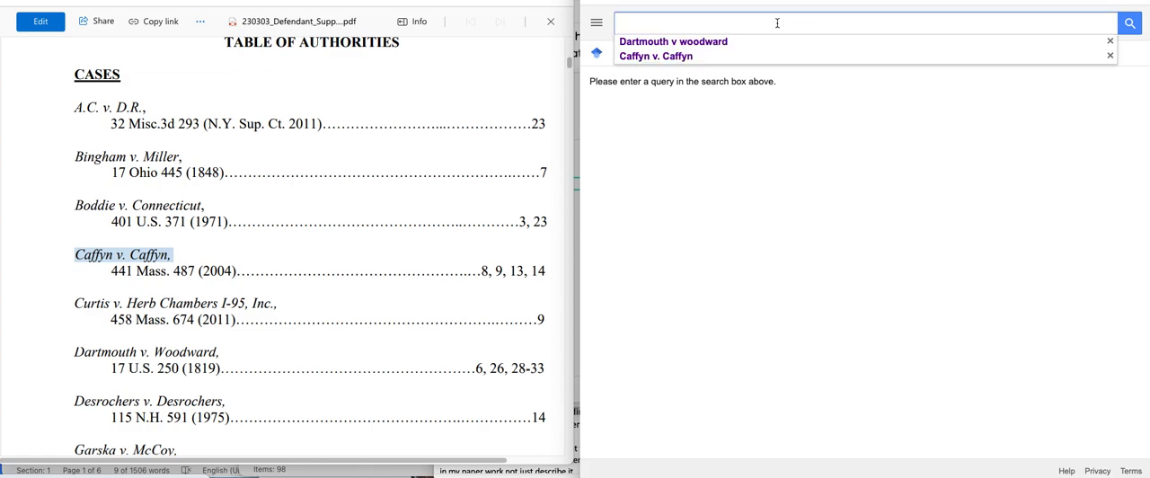
# Step: Search Caffyn v. Caffyn and match the first result's 441 Mass. 487 citation to the brief
pyautogui.write('ca')
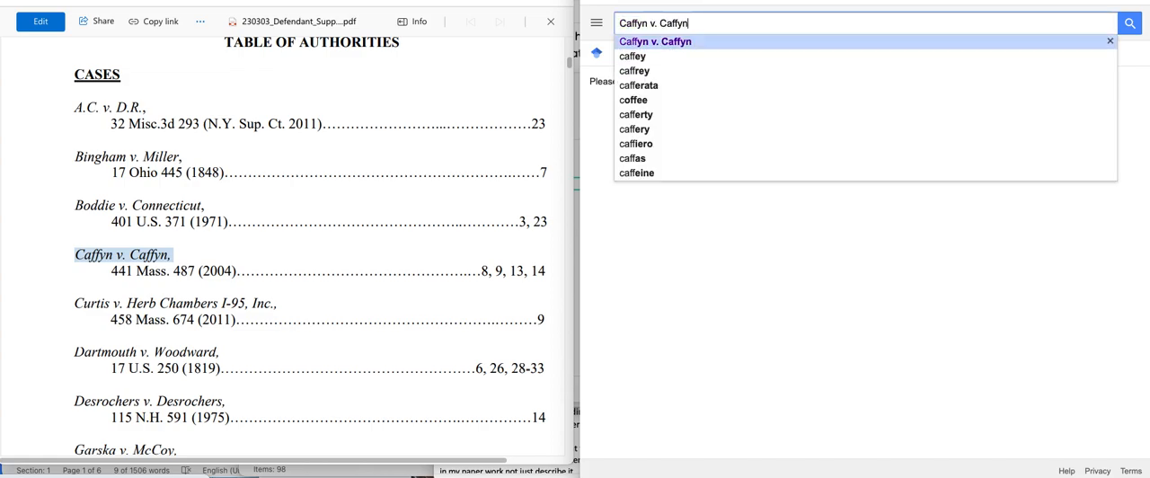
pyautogui.click(1127, 21)
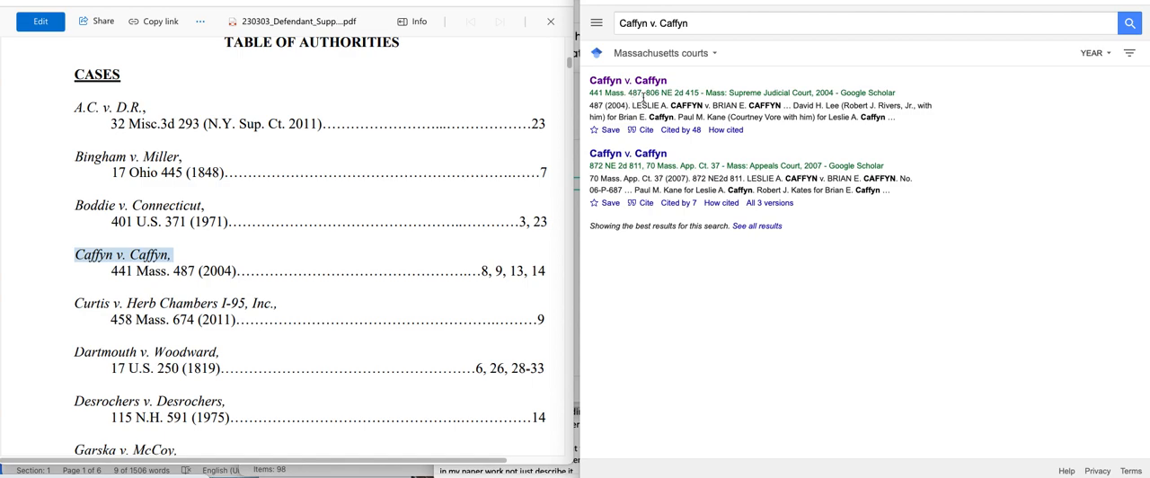
pyautogui.moveTo(629, 98)
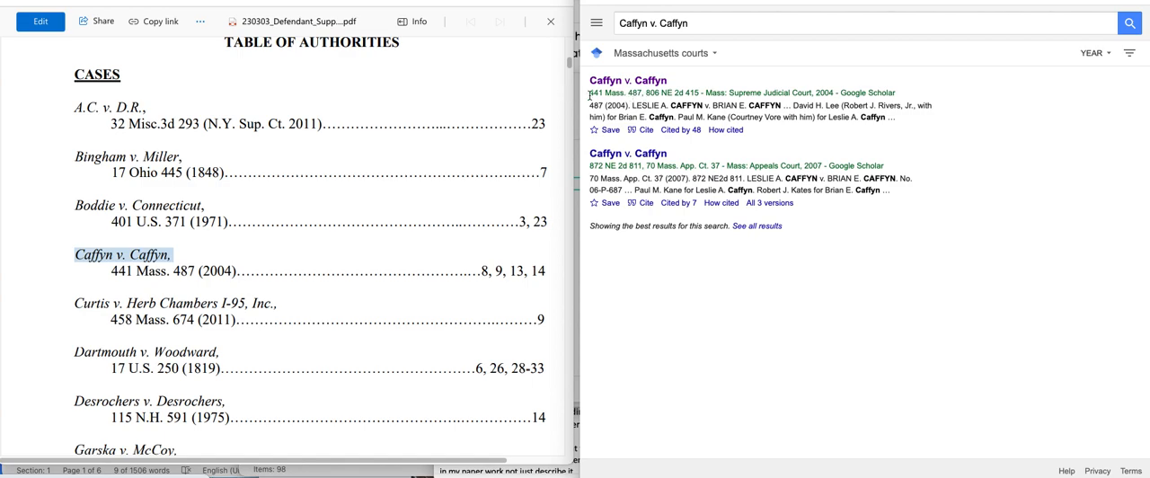
pyautogui.doubleClick(596, 93)
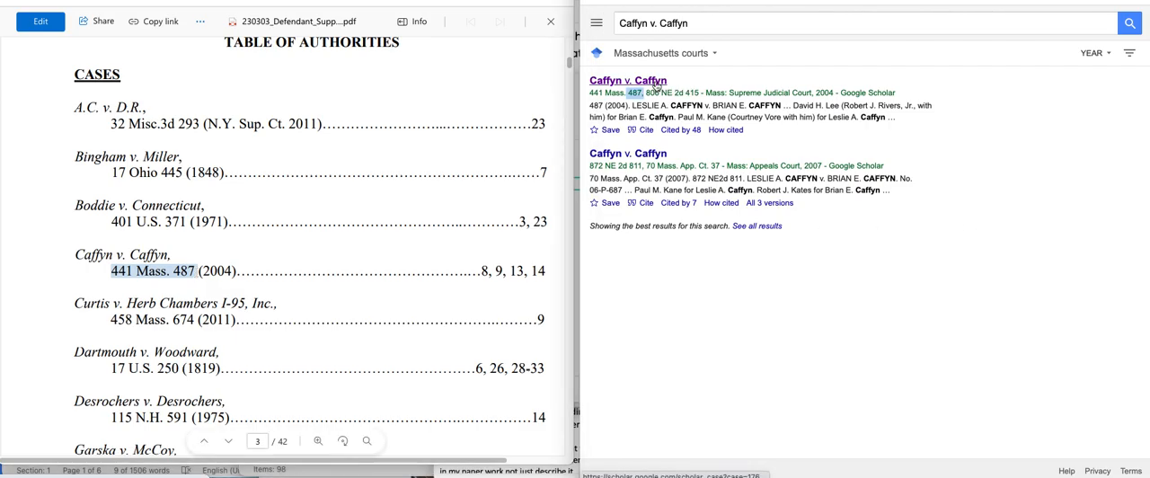
# Step: Add the U.S. Supreme Court to the selected courts alongside Massachusetts and apply
pyautogui.click(627, 79)
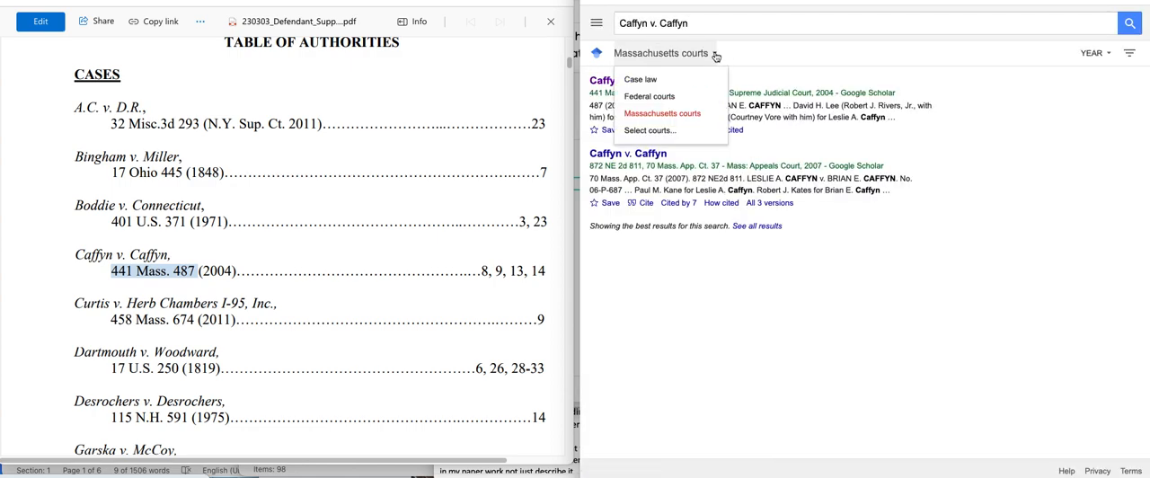
pyautogui.click(650, 129)
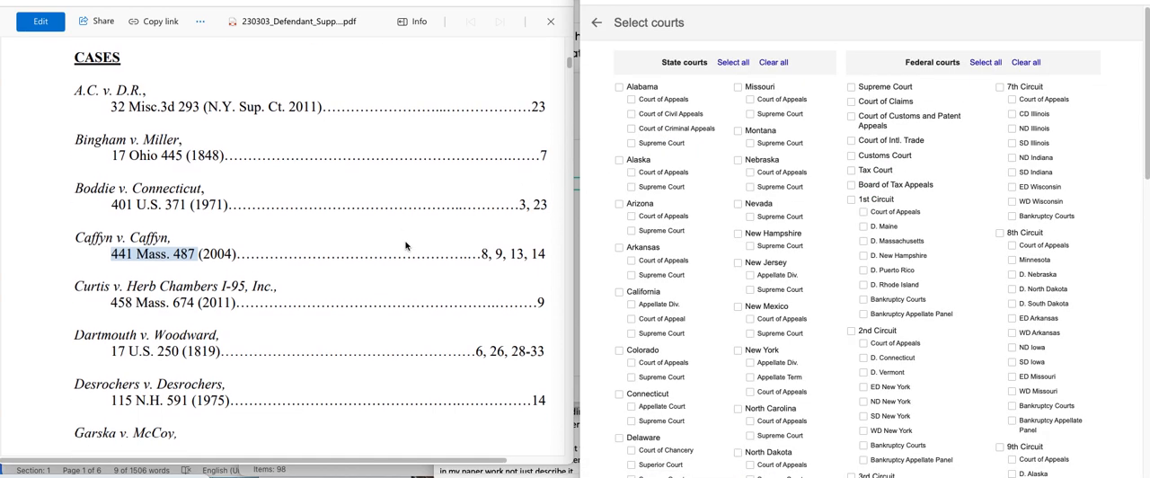
pyautogui.scroll(-3)
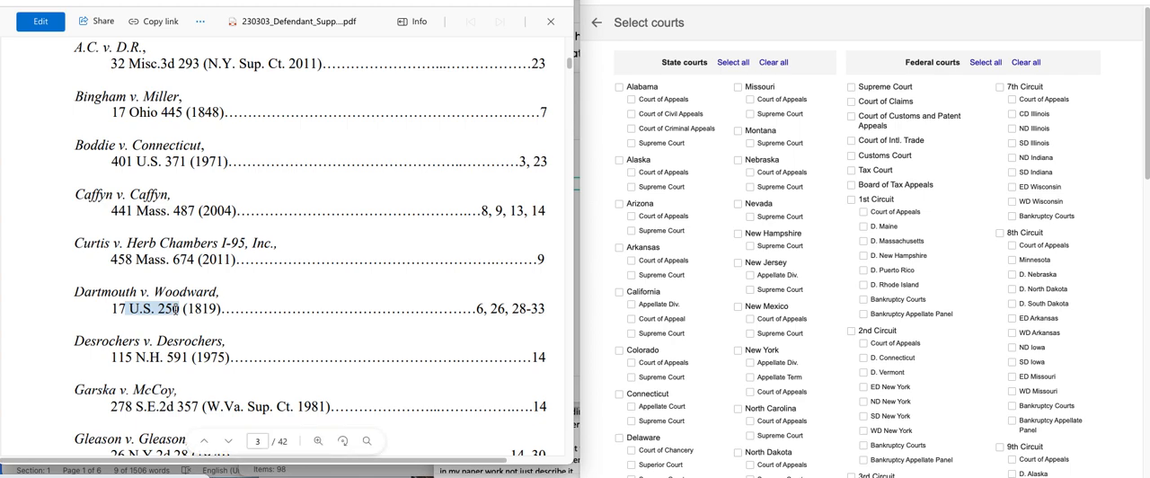
pyautogui.moveTo(956, 101)
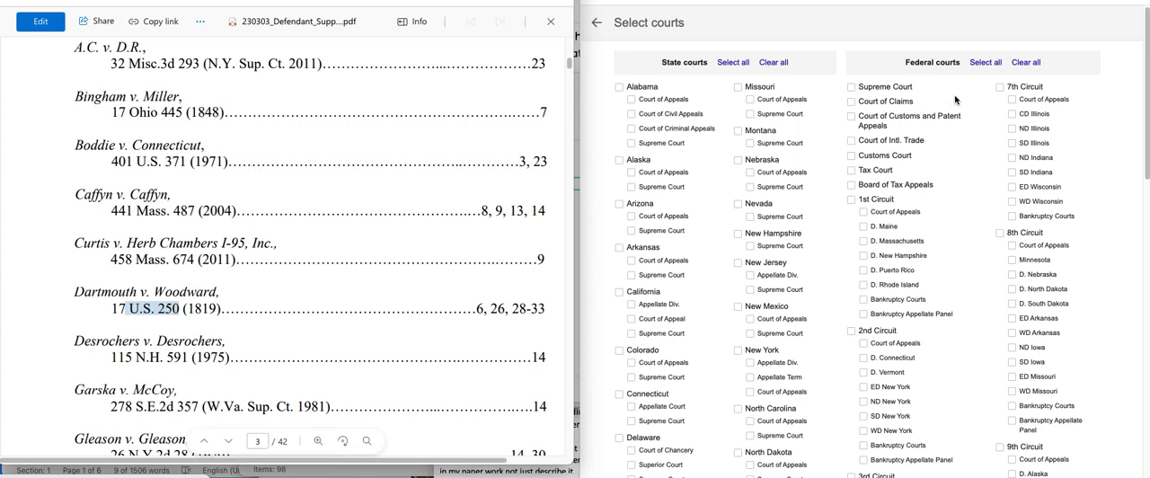
pyautogui.moveTo(866, 82)
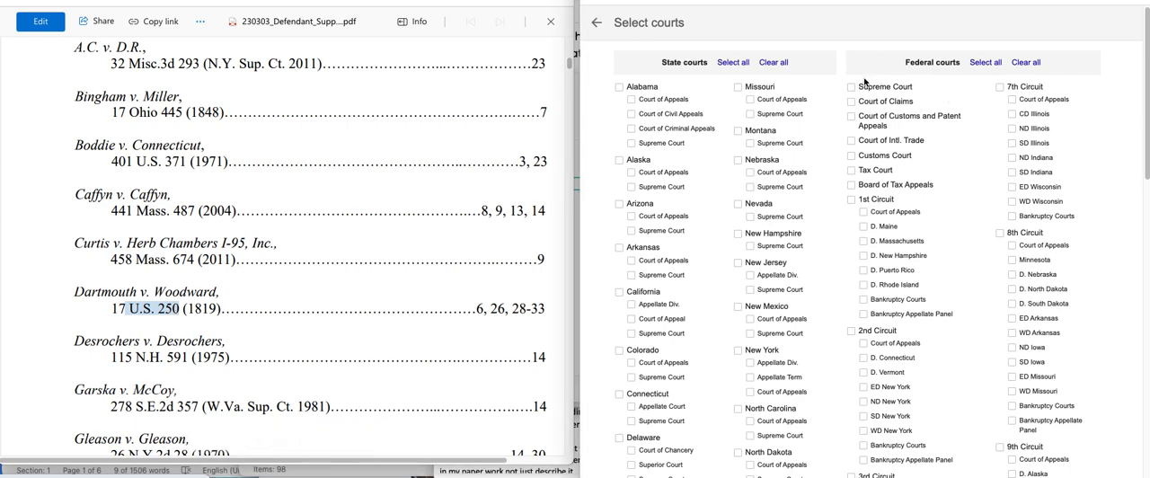
pyautogui.click(851, 86)
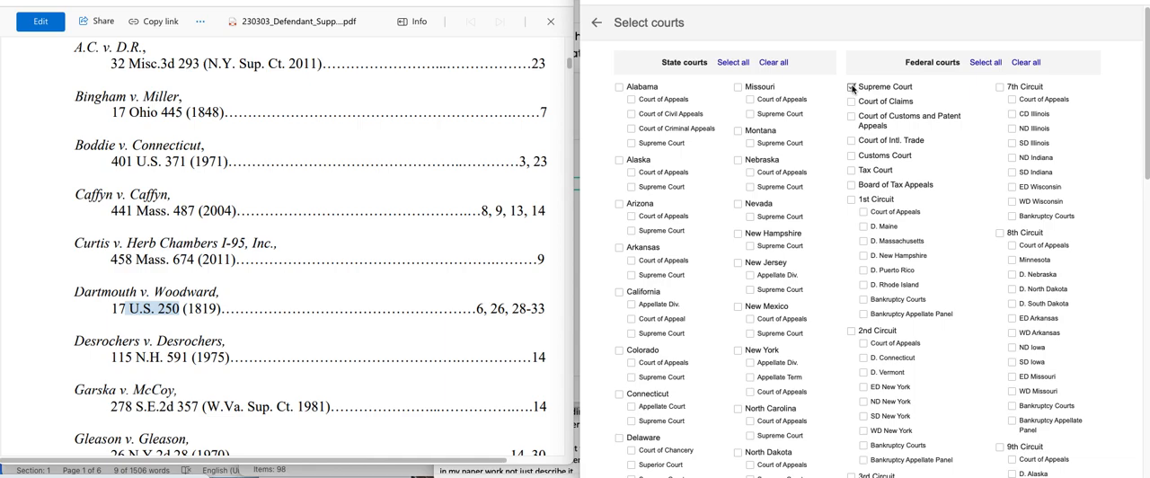
pyautogui.click(851, 87)
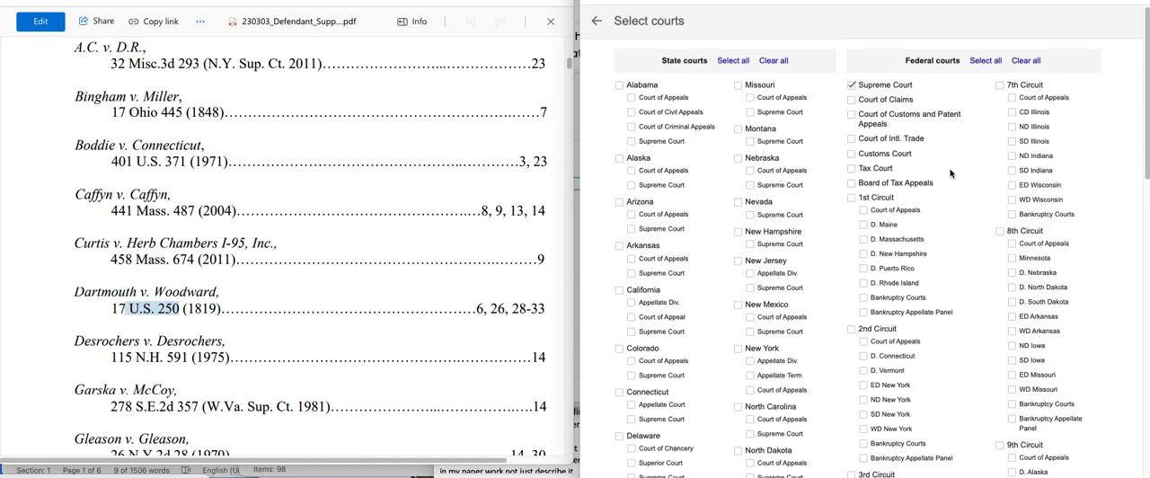
pyautogui.scroll(-3)
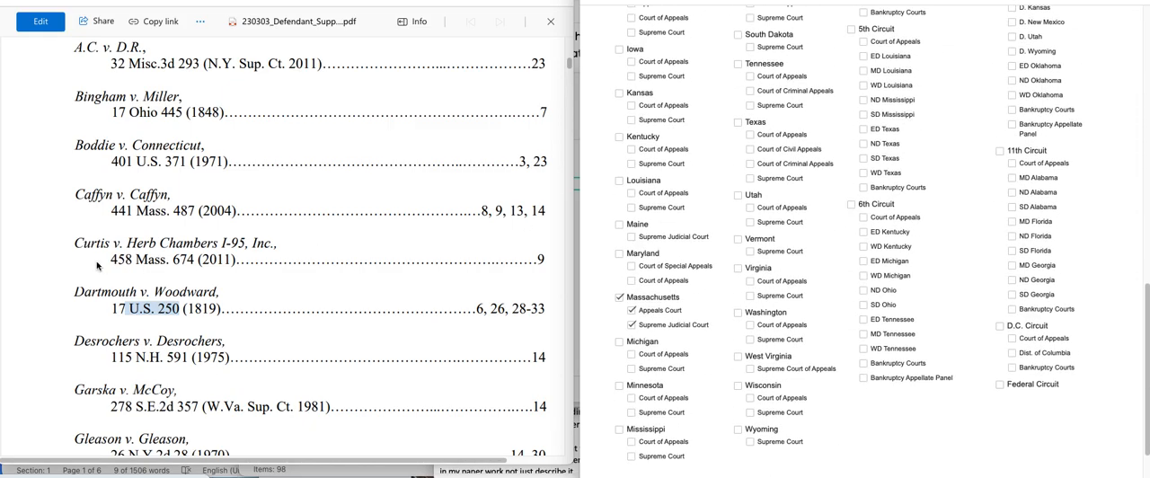
pyautogui.moveTo(934, 232)
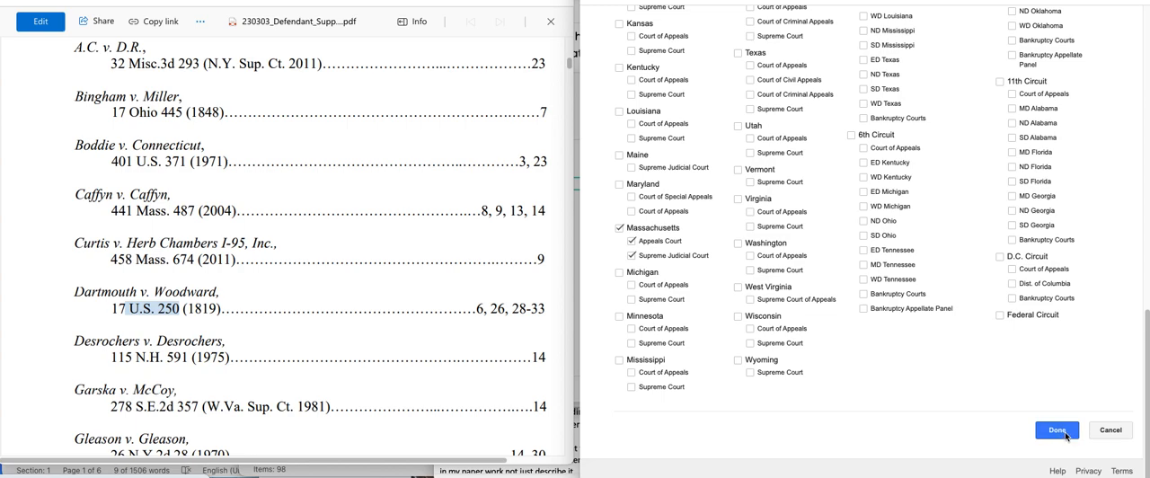
pyautogui.click(1056, 429)
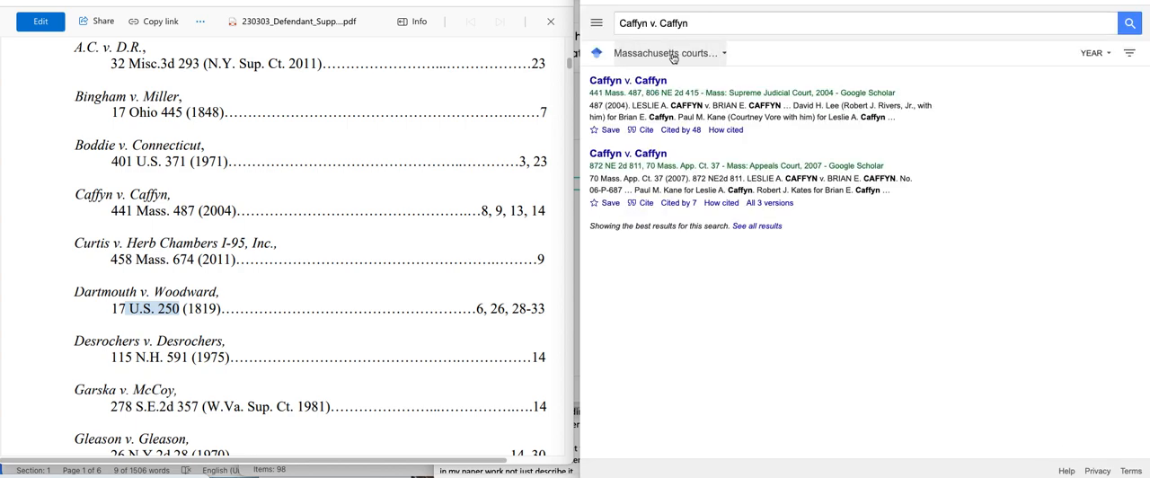
# Step: Narrow the court filter to the United States Supreme Court only
pyautogui.click(665, 54)
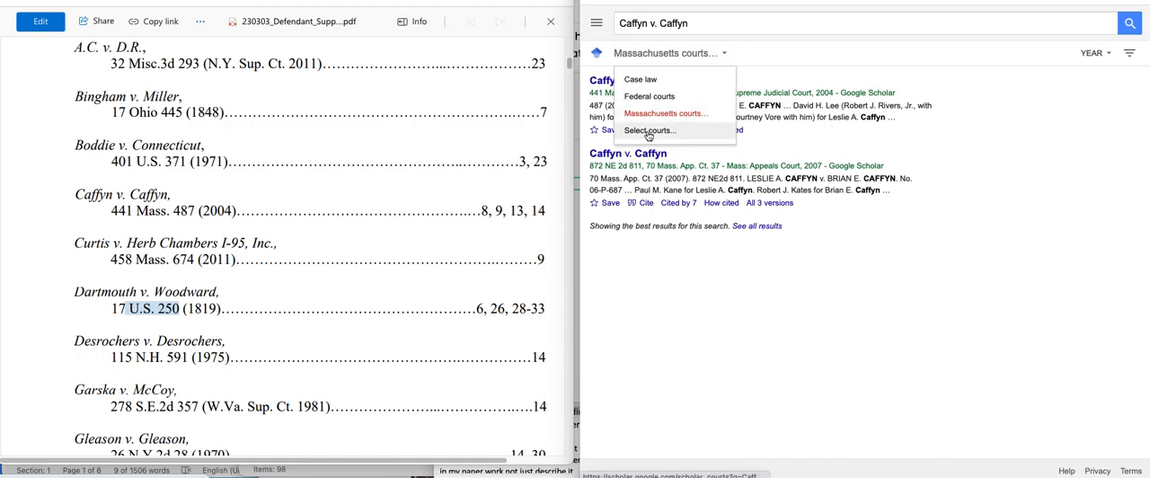
pyautogui.click(648, 130)
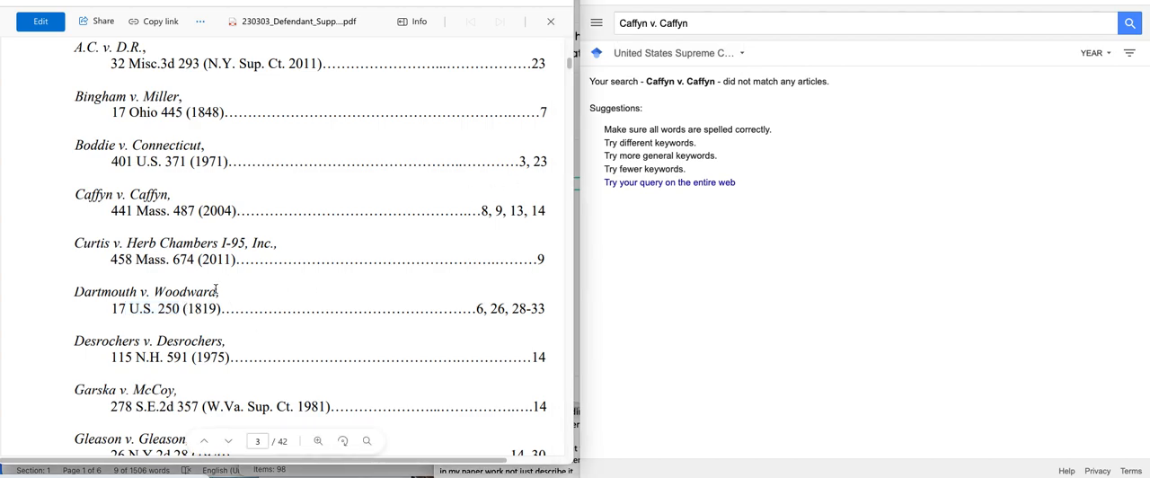
# Step: Replace the query with 'dartmouth v woodward' and search Supreme Court cases
pyautogui.doubleClick(147, 291)
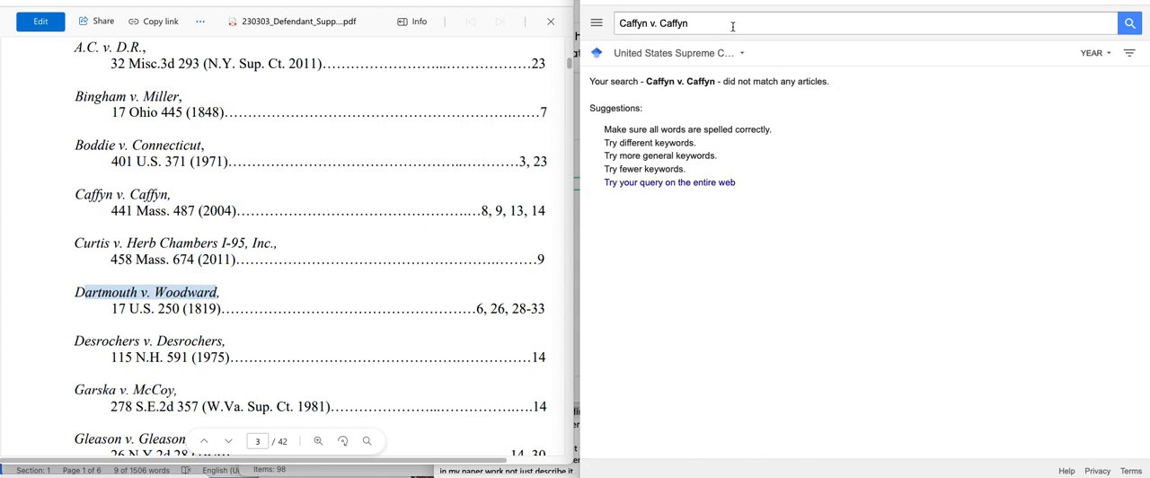
pyautogui.write('da')
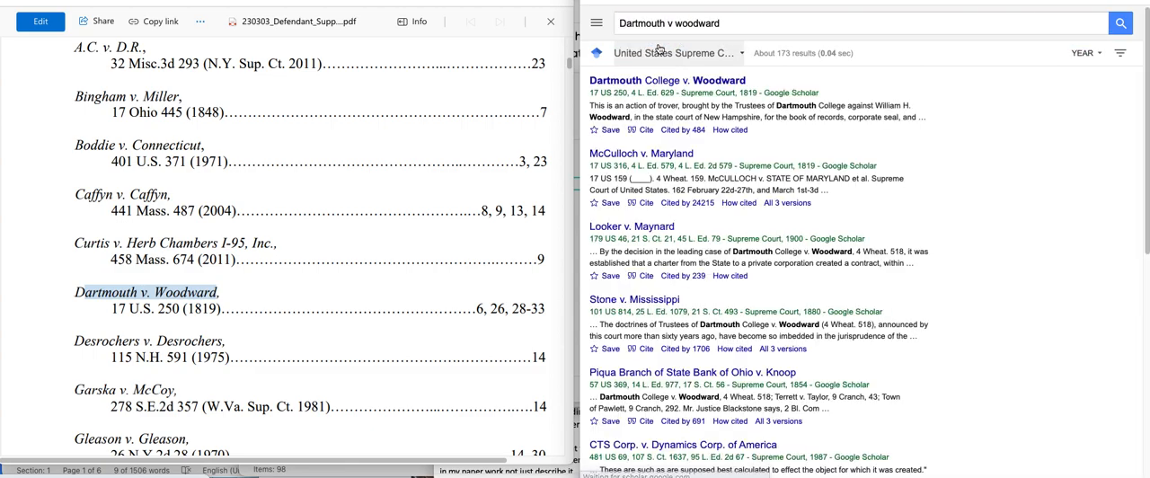
pyautogui.moveTo(314, 236)
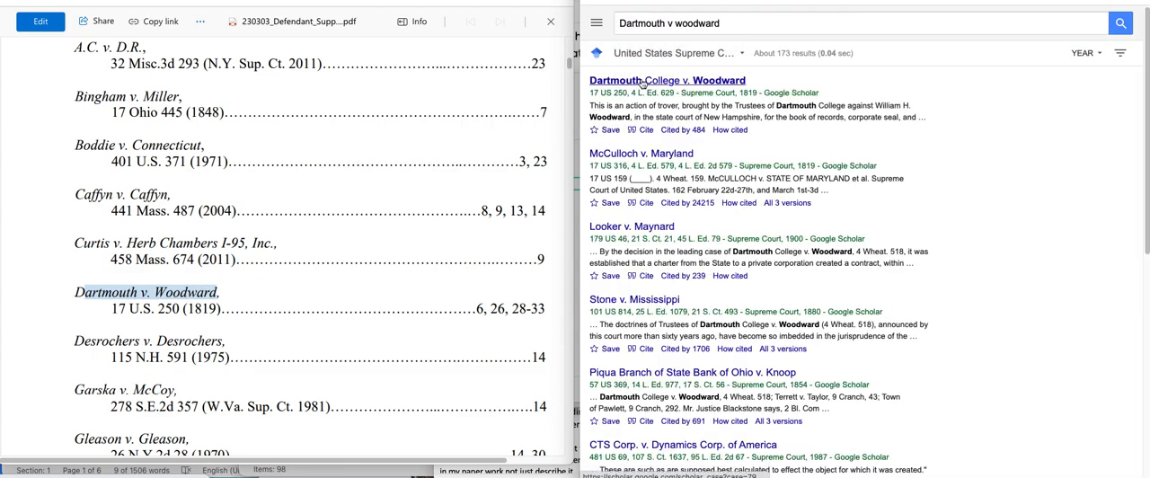
# Step: Open the Dartmouth College v. Woodward opinion and read down into the Court's reasoning
pyautogui.click(666, 79)
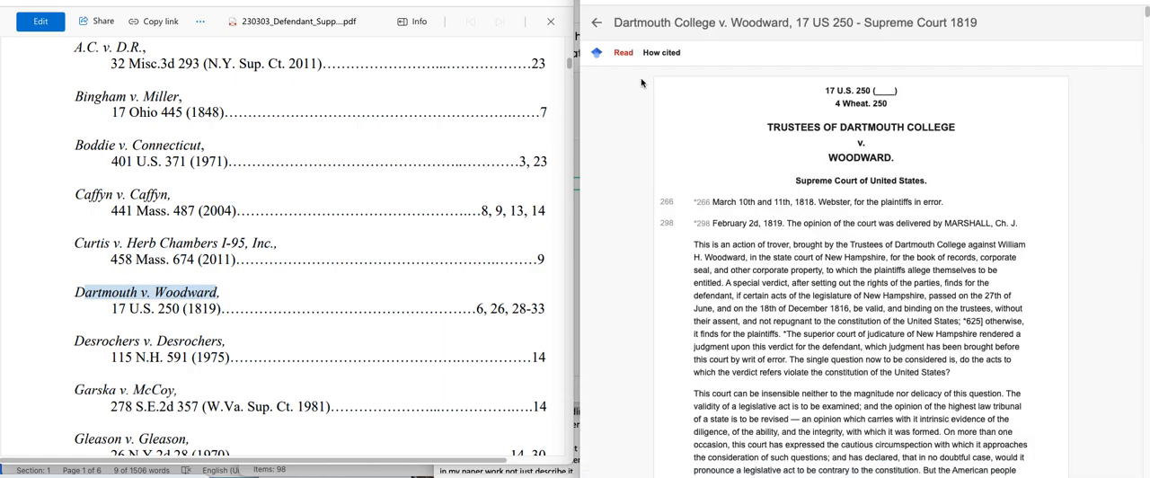
pyautogui.moveTo(930, 154)
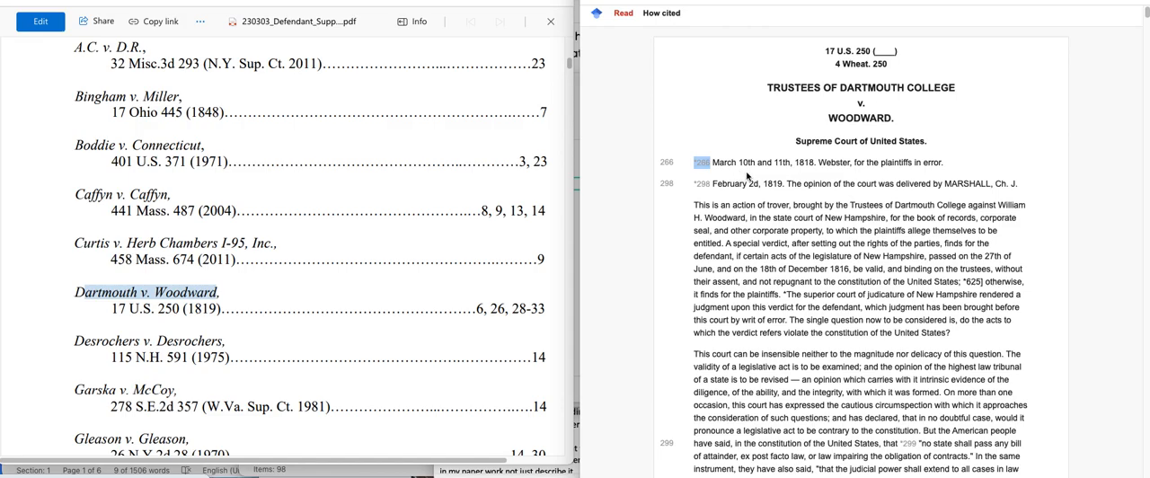
pyautogui.scroll(-3)
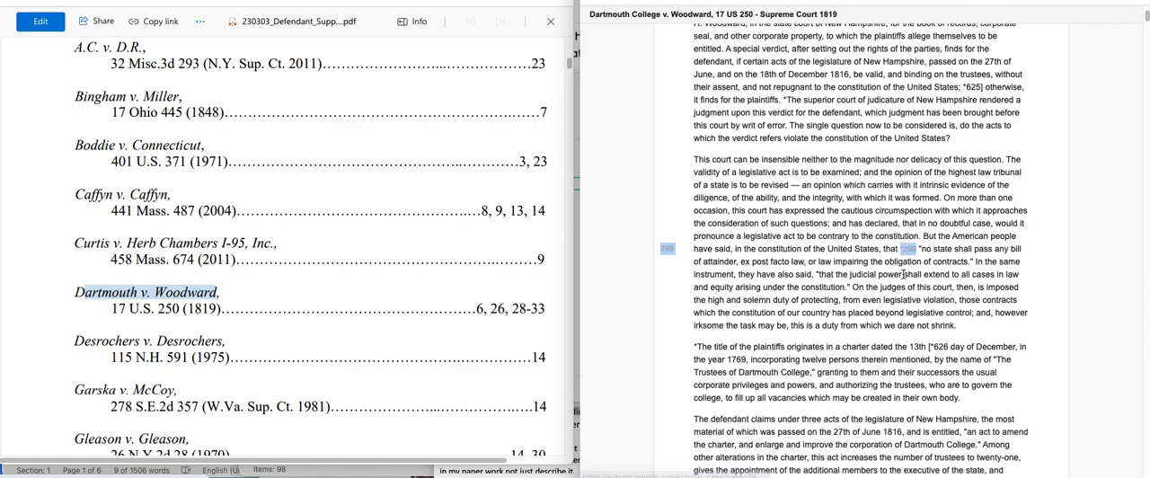
pyautogui.scroll(-3)
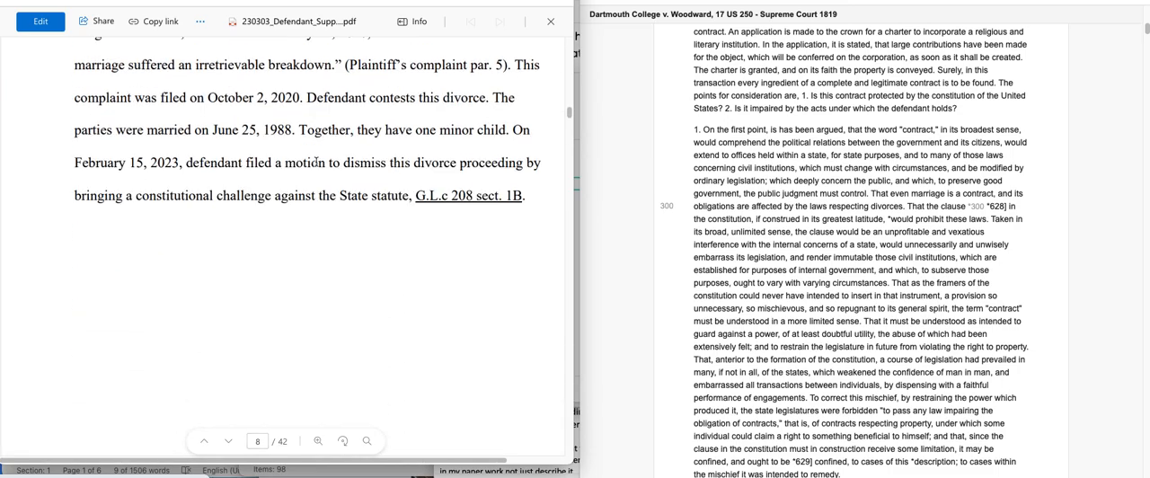
# Step: Scroll to page 9 and select the jurisdiction-by-statute quote cited to Sosna v. Iowa, 419 U.S. 393, 404
pyautogui.click(319, 441)
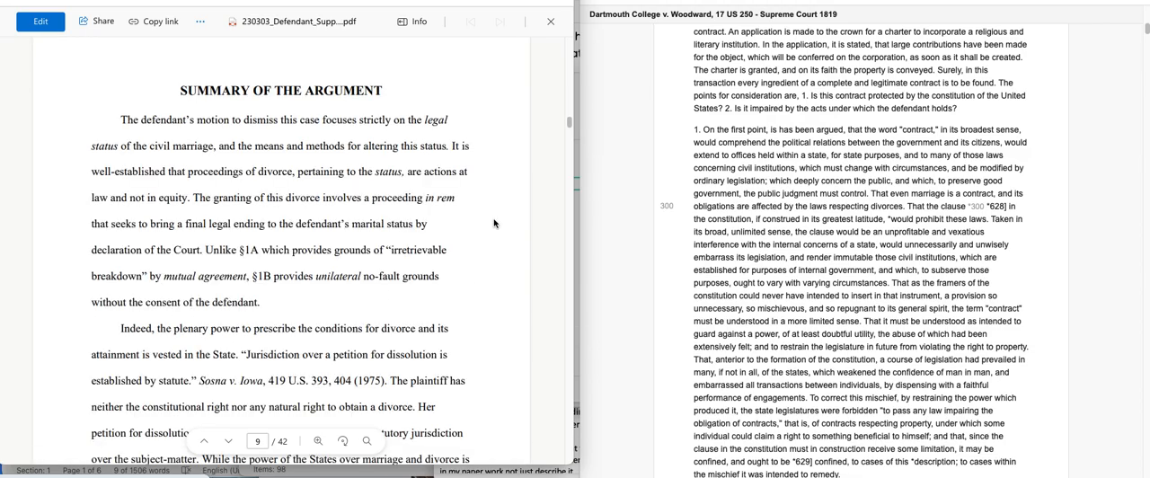
pyautogui.scroll(-3)
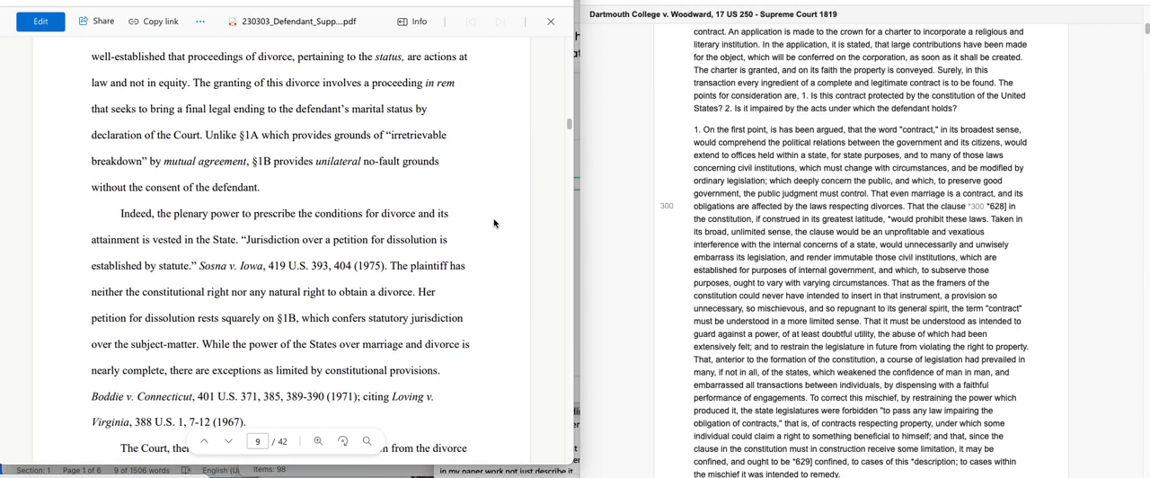
pyautogui.scroll(-3)
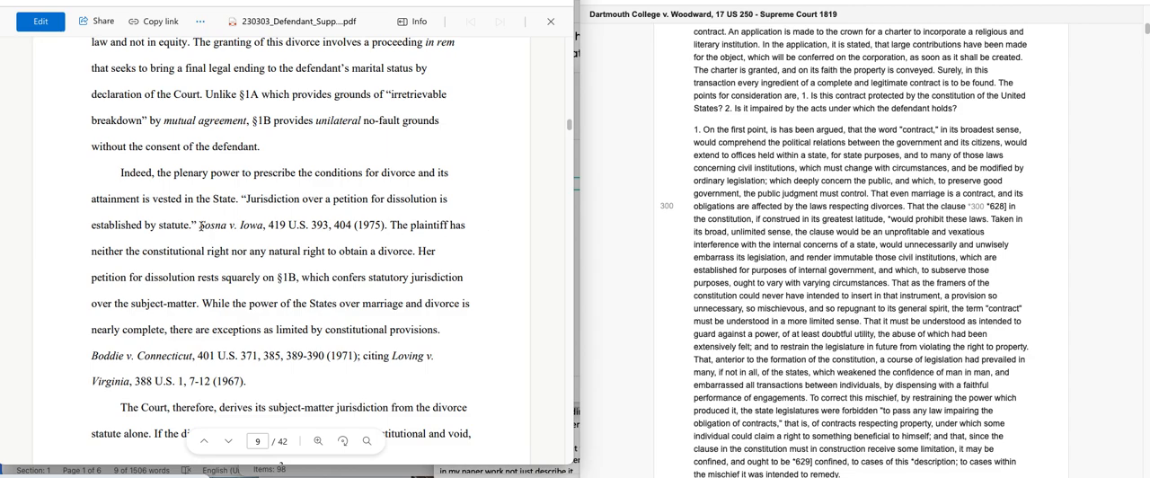
pyautogui.doubleClick(230, 224)
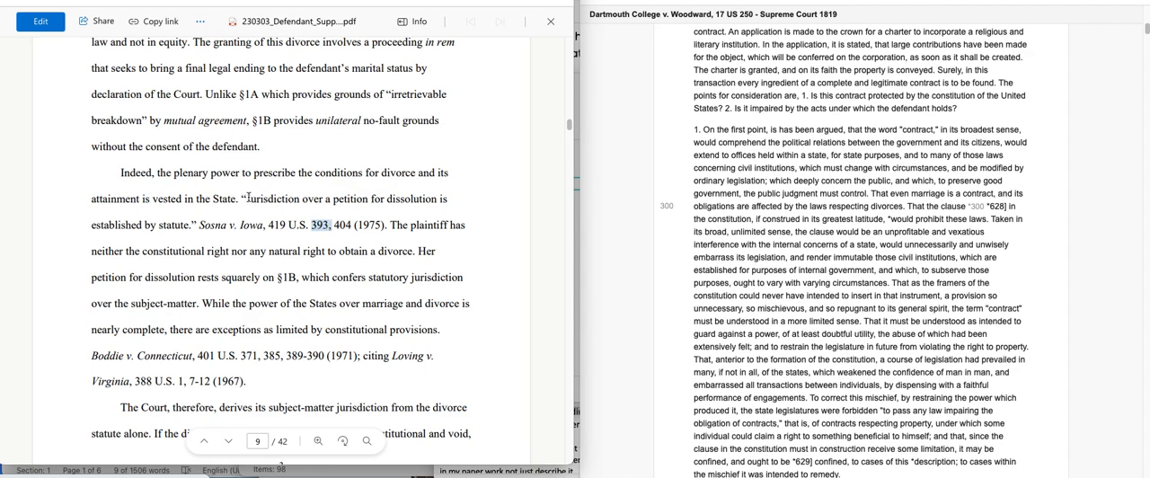
pyautogui.moveTo(245, 197); pyautogui.dragTo(196, 226)
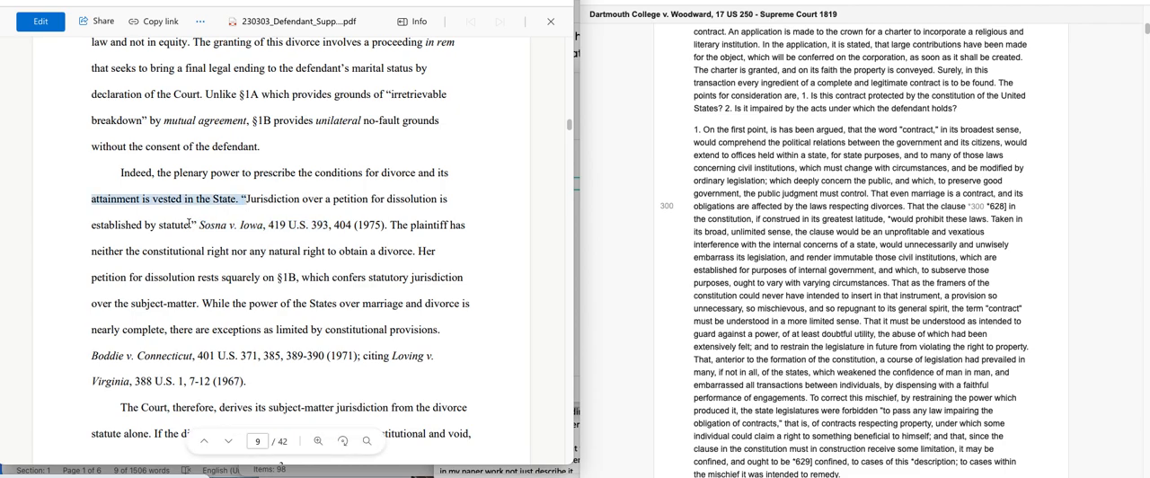
pyautogui.moveTo(244, 198); pyautogui.dragTo(194, 224)
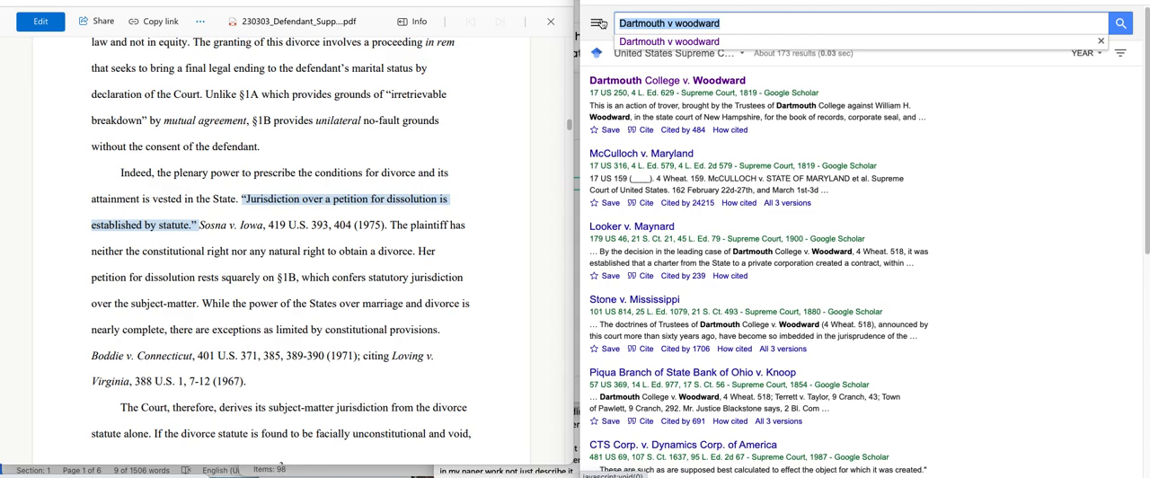
# Step: Search 'sosna v iowa' and open the 1975 Sosna v. Iowa opinion
pyautogui.write('SOS')
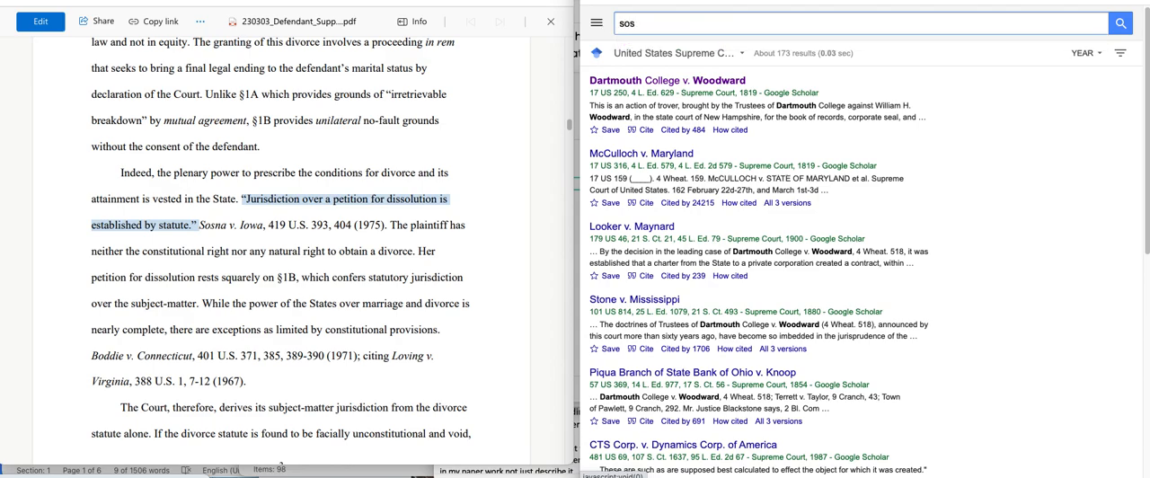
pyautogui.write('sosna v iowa')
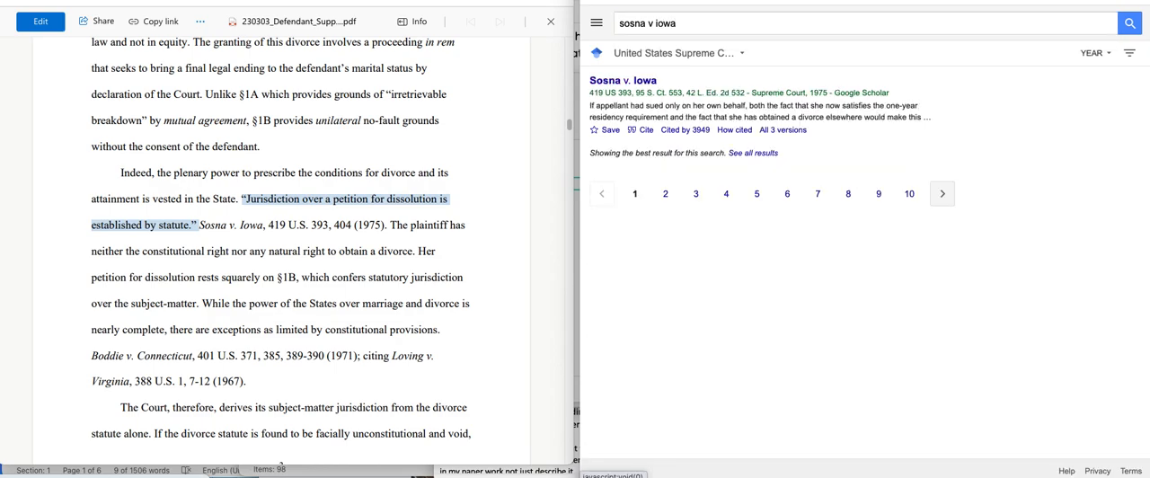
pyautogui.moveTo(683, 71)
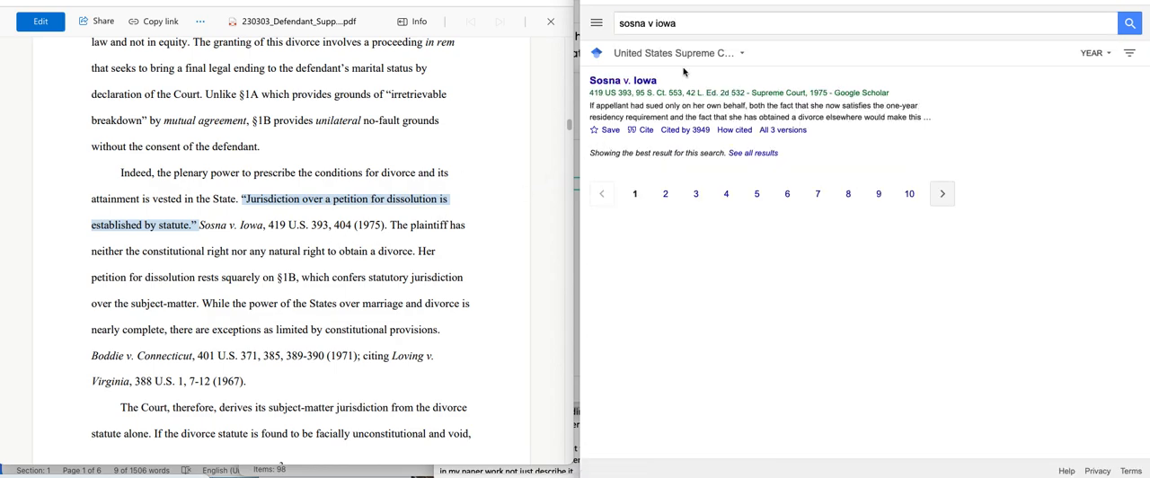
pyautogui.moveTo(621, 79)
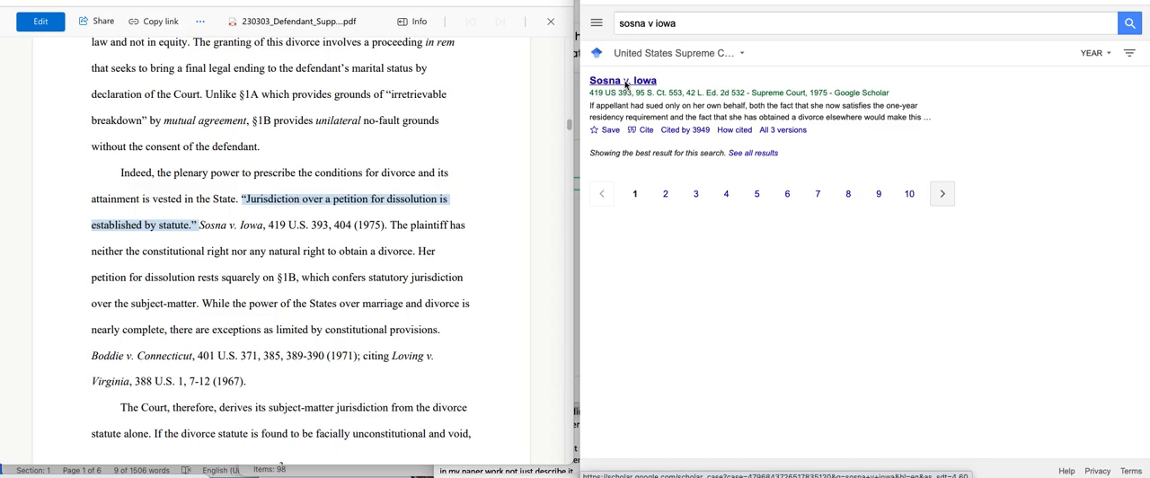
pyautogui.click(622, 79)
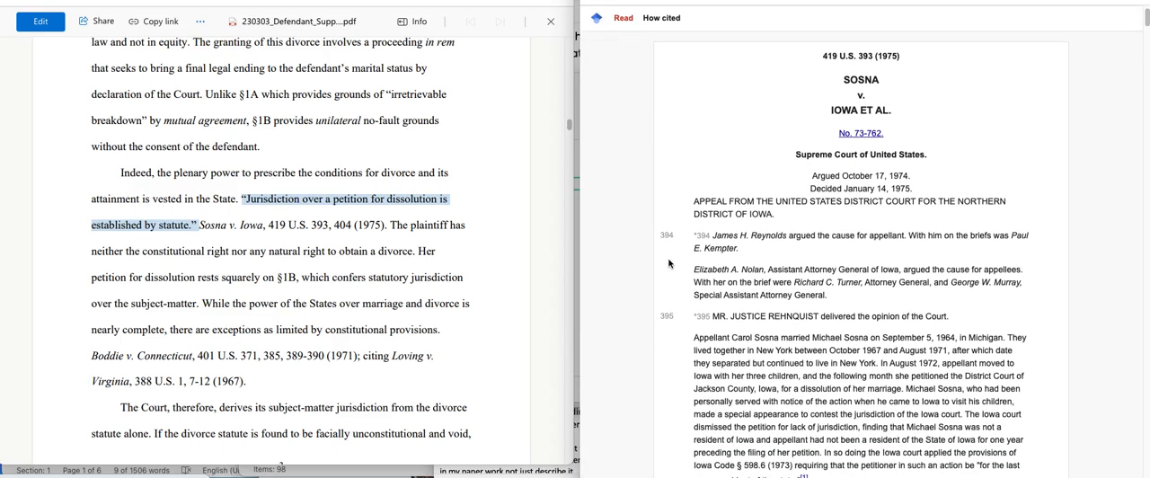
# Step: Scroll the Sosna v. Iowa opinion down to page 404's divorce jurisdiction discussion
pyautogui.scroll(-3)
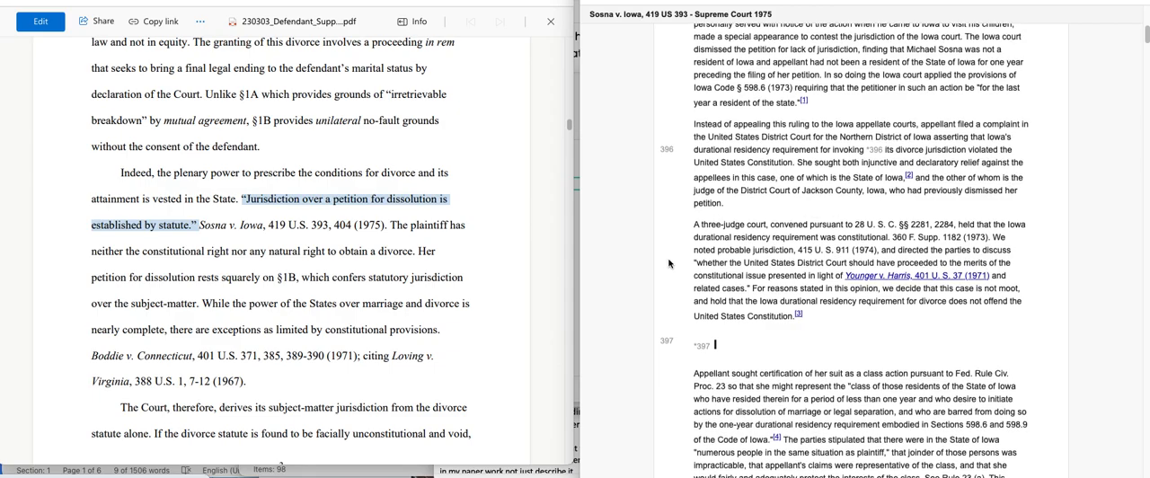
pyautogui.scroll(-3)
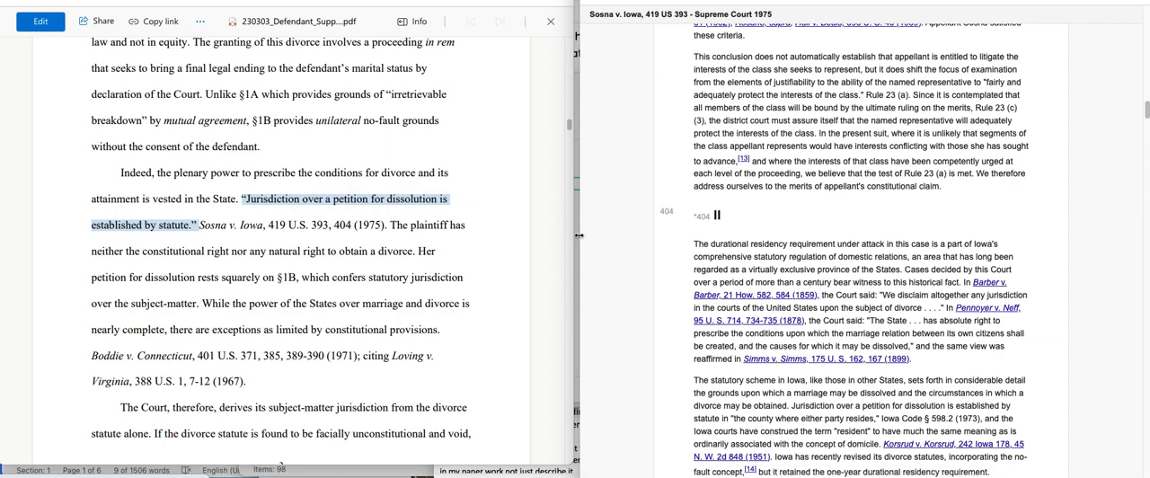
pyautogui.scroll(-3)
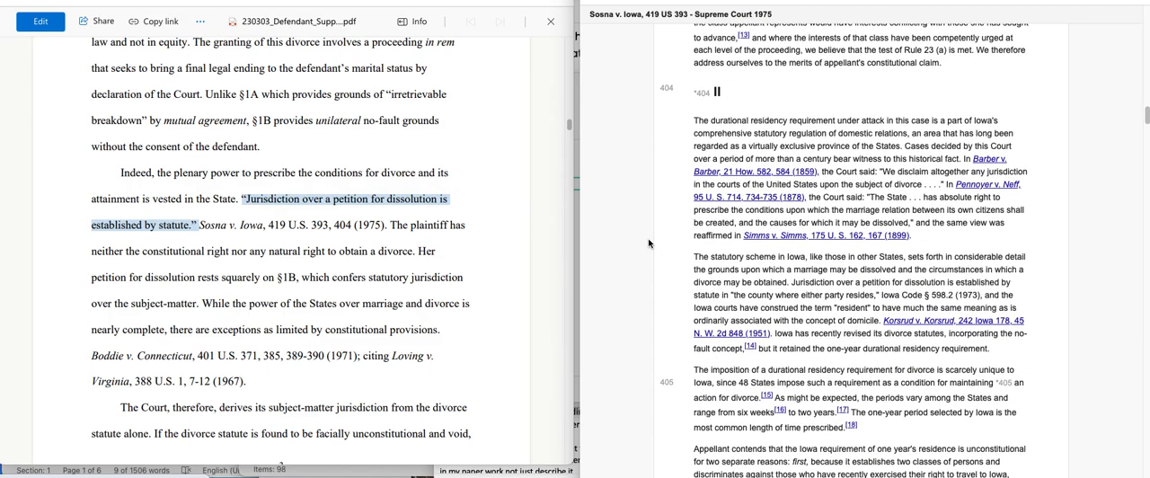
pyautogui.moveTo(1044, 108)
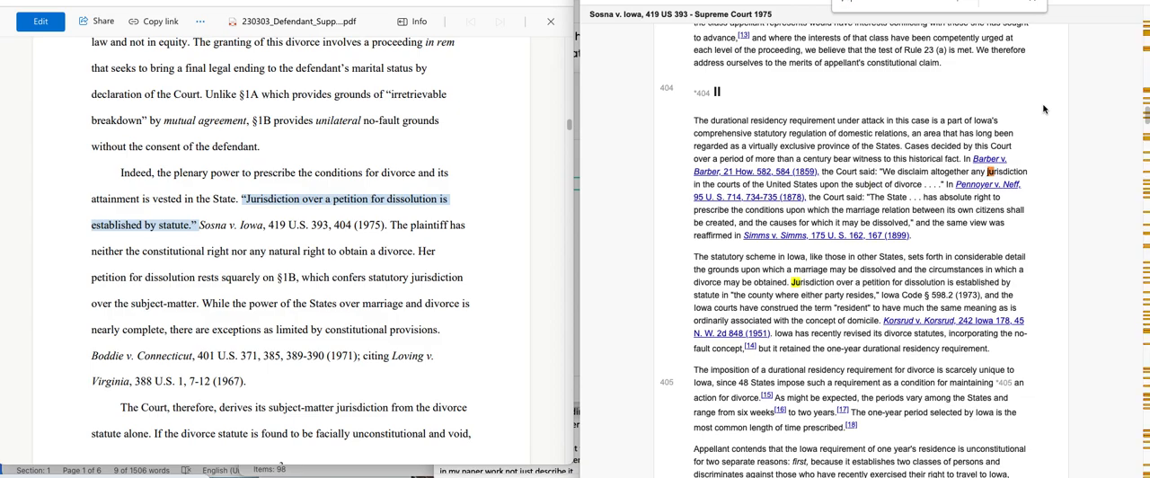
pyautogui.scroll(-3)
pyautogui.write('risdiction over')
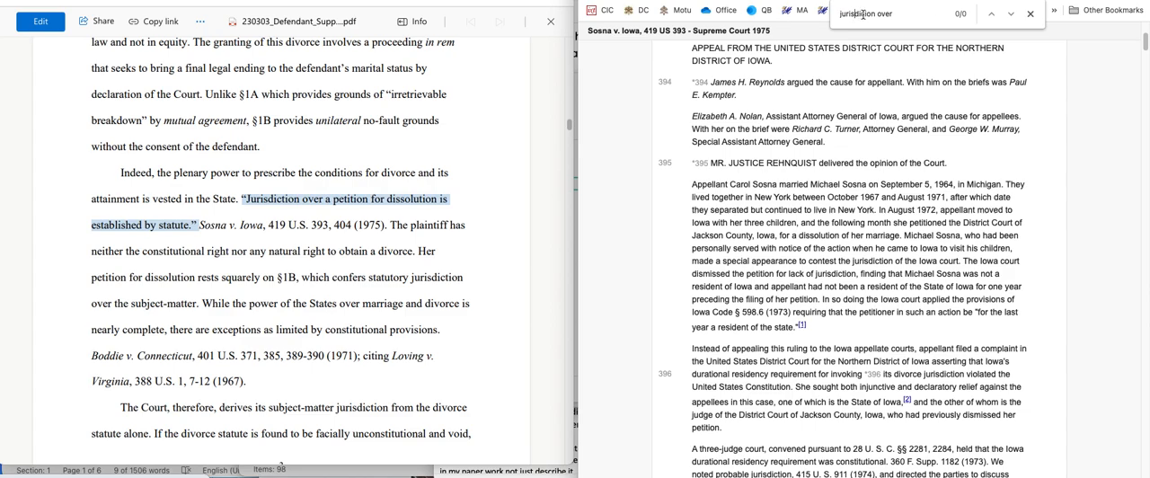
# Step: Jump to the 'jurisdiction over' match on page 404 of Sosna v. Iowa to verify the quote
pyautogui.click(992, 14)
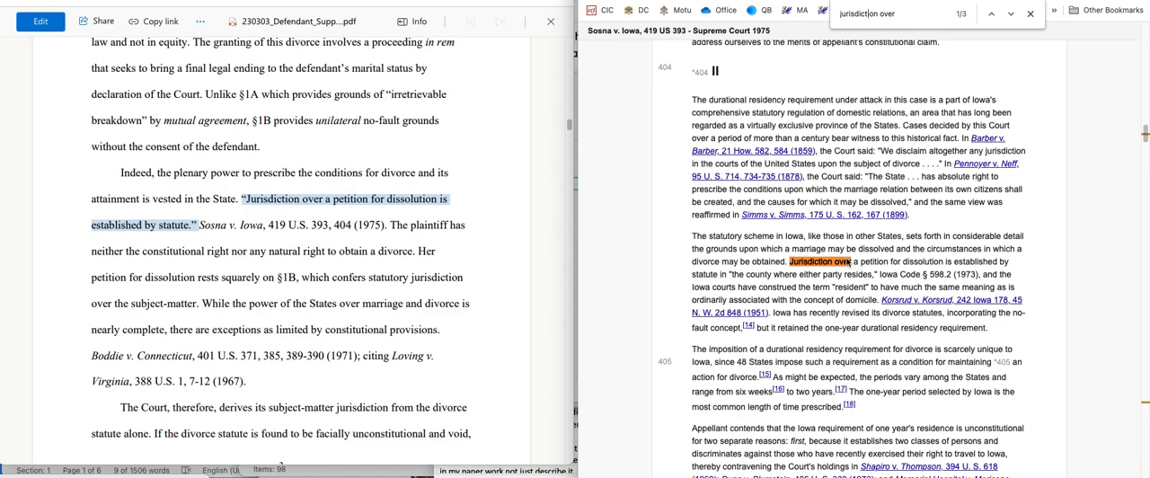
pyautogui.moveTo(1038, 251)
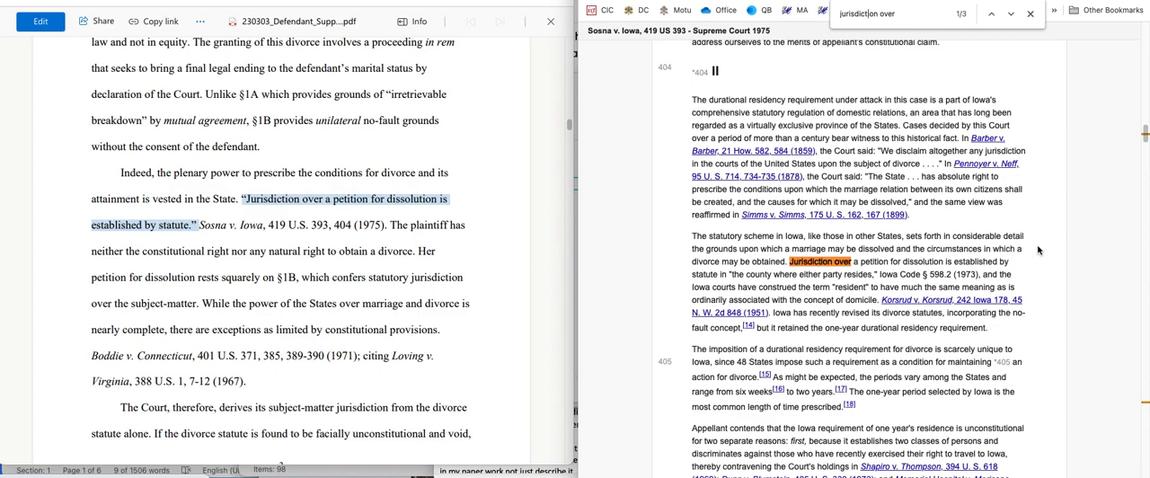